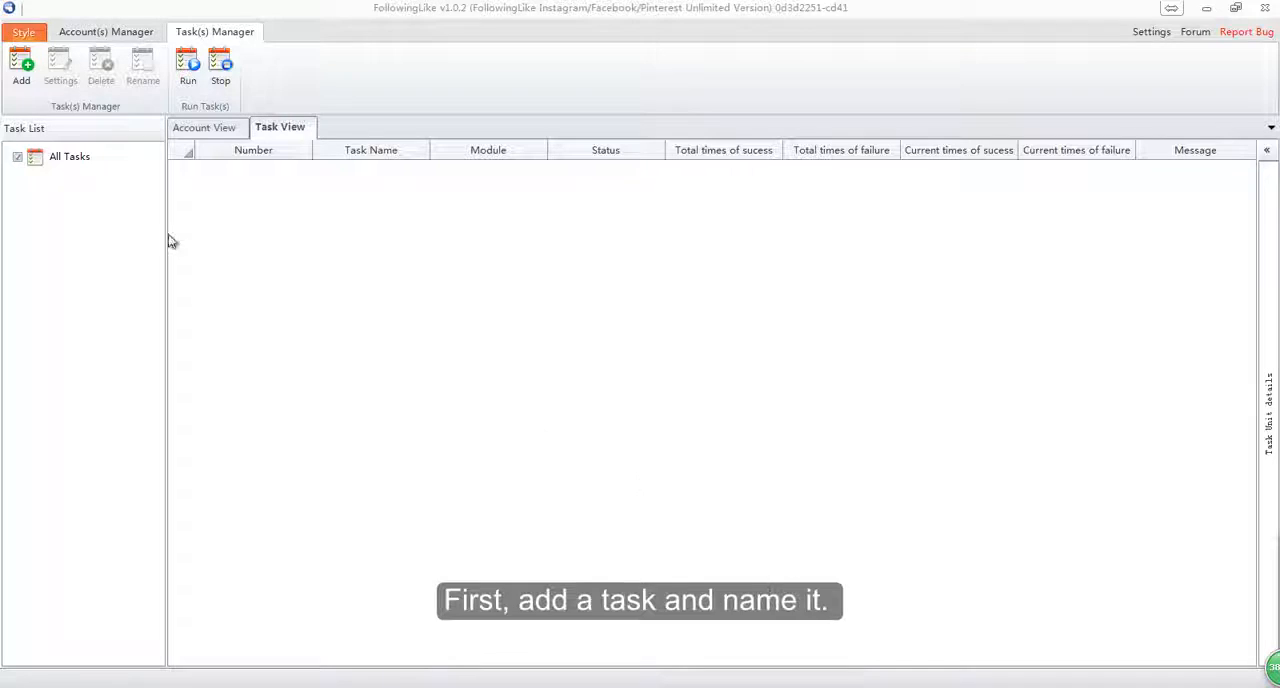
# - Add a new task named 'test' in the Task(s) Manager and confirm it
pyautogui.click(21, 65)
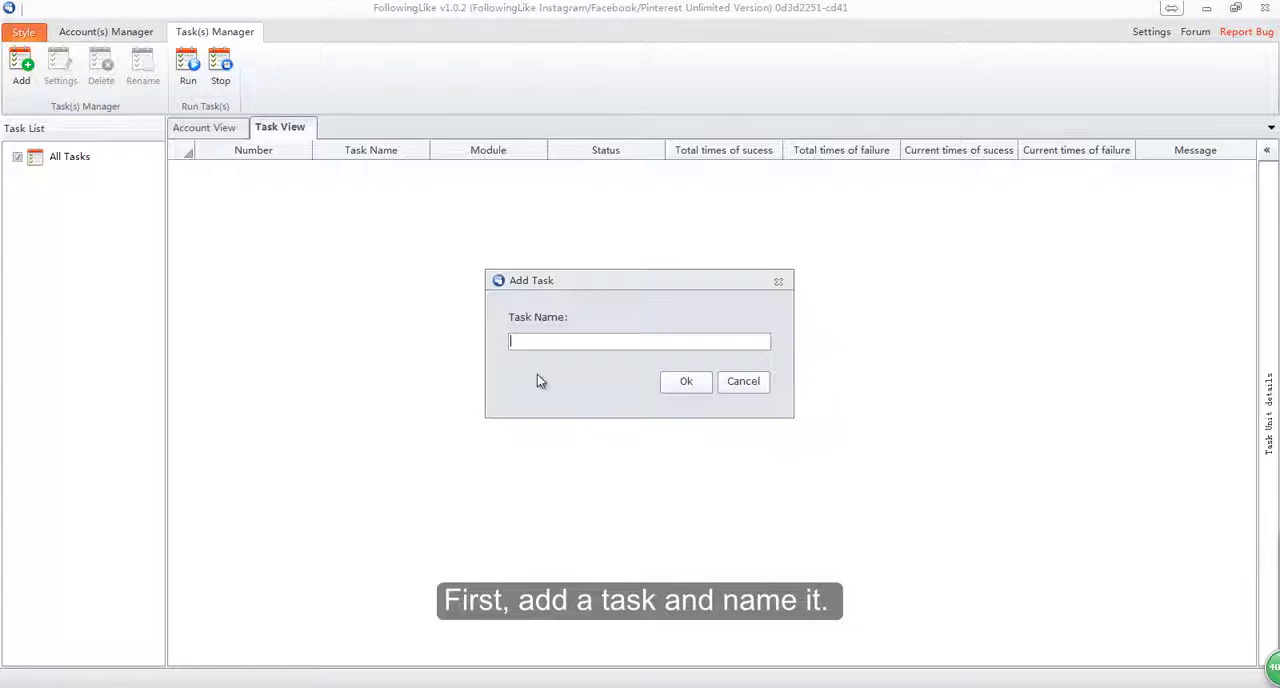
pyautogui.write('test')
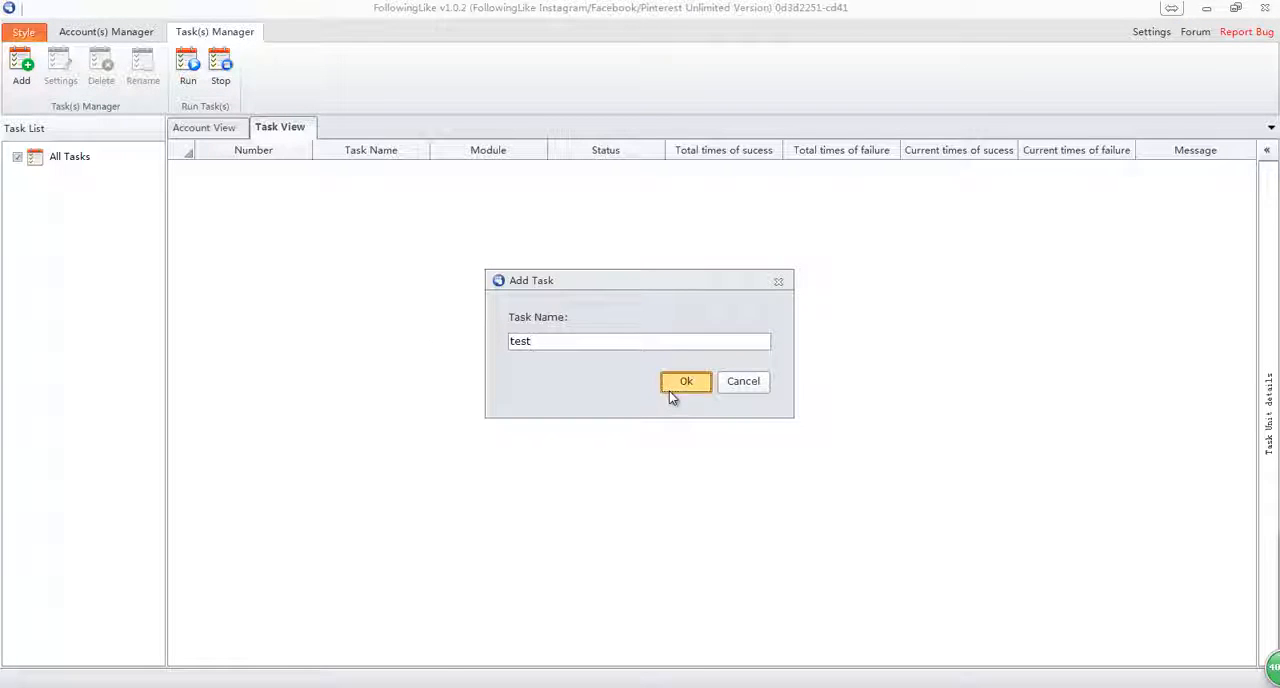
pyautogui.click(686, 381)
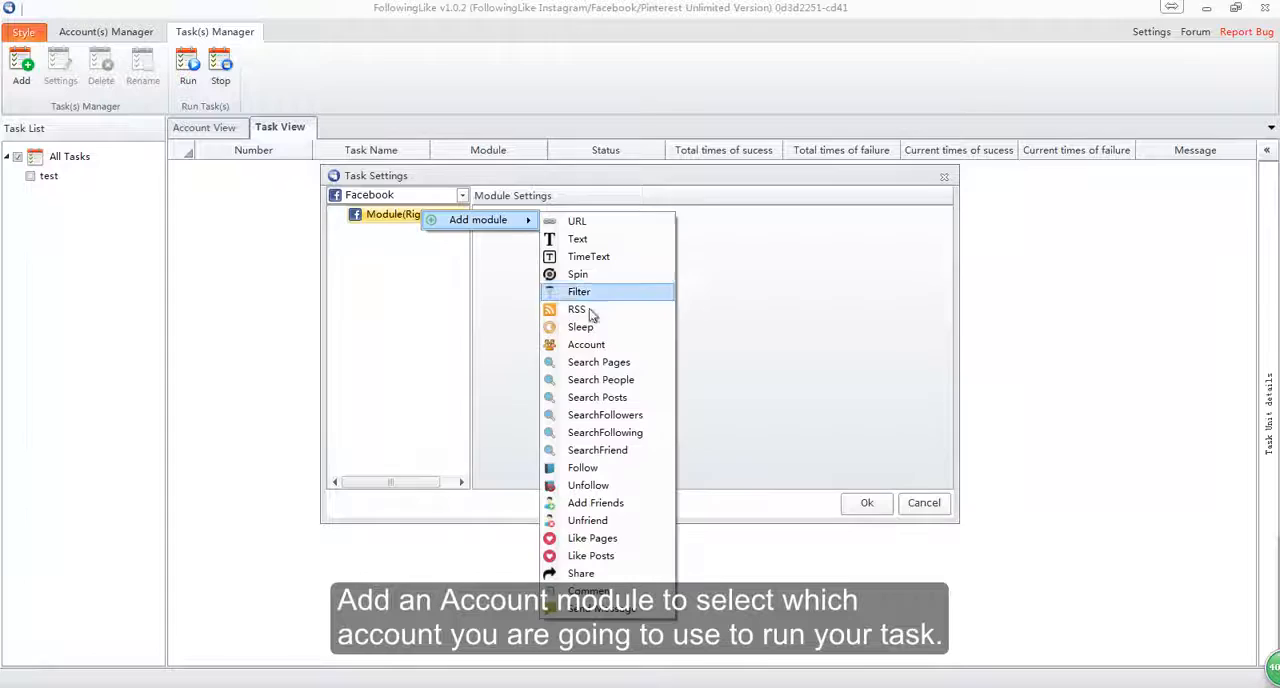
# - Add an Account module to the test task and bring up the module menu again
pyautogui.click(586, 344)
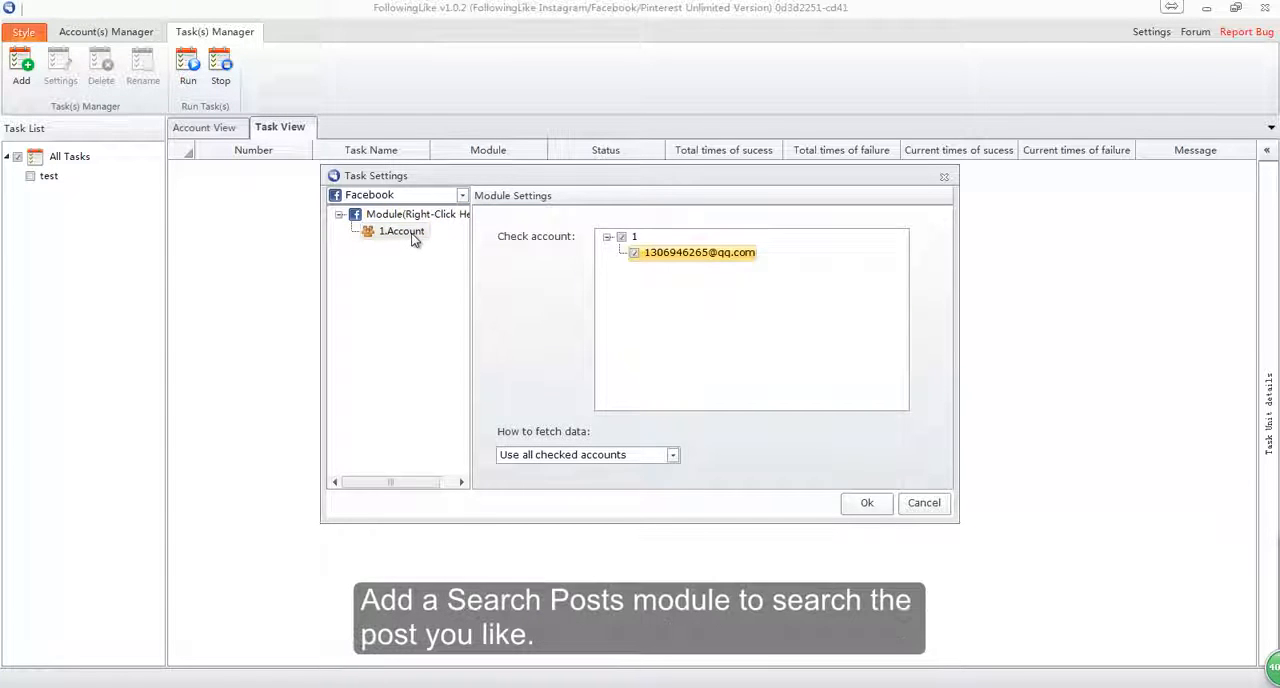
pyautogui.rightClick(402, 231)
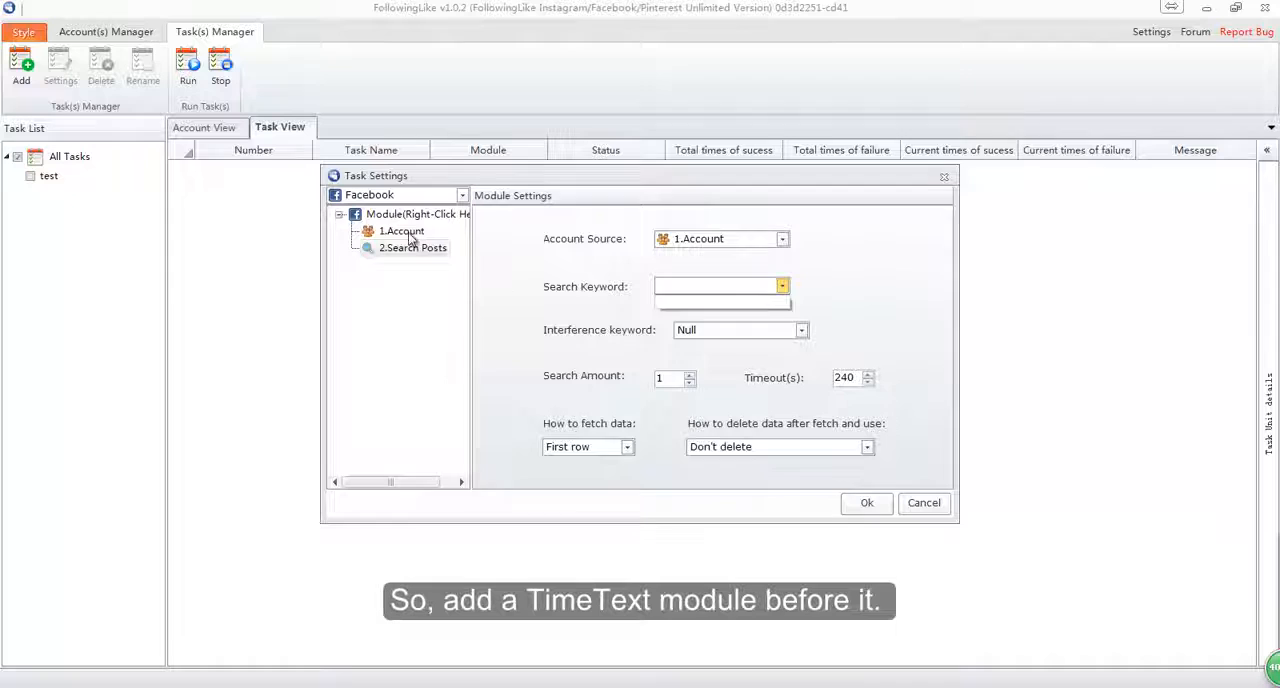
# - Insert a TimeText module after Account and set its search cycle to week
pyautogui.rightClick(400, 231)
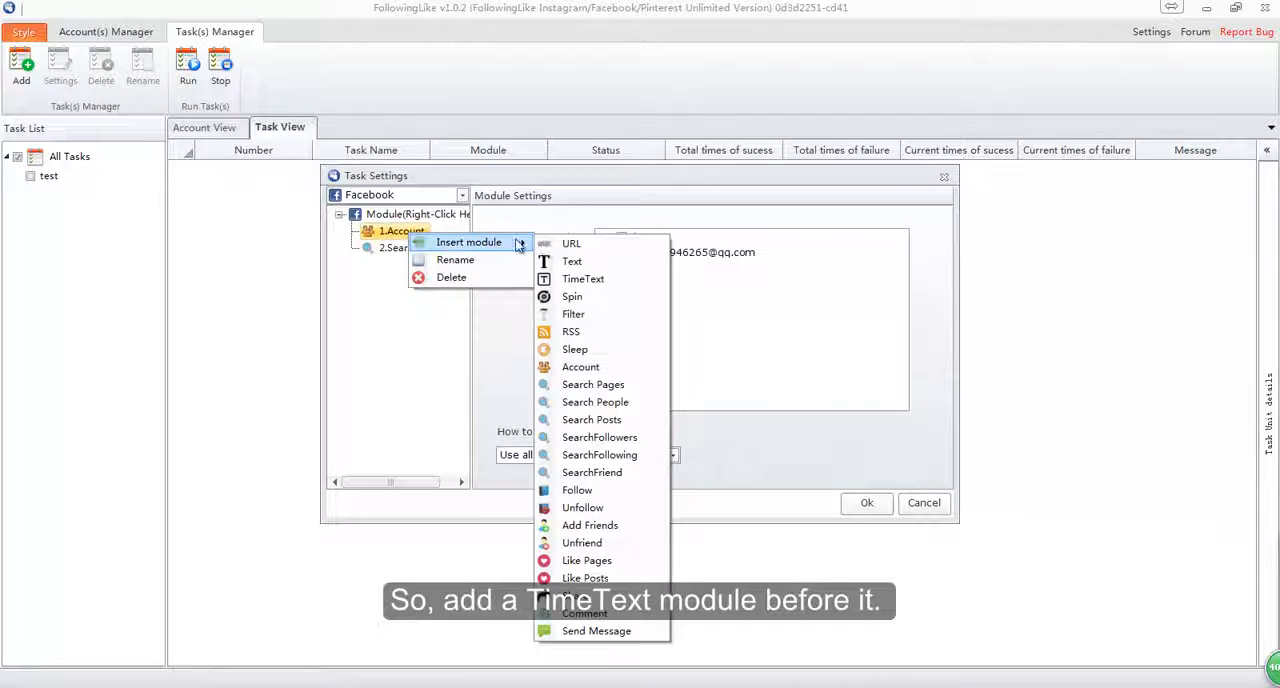
pyautogui.click(572, 261)
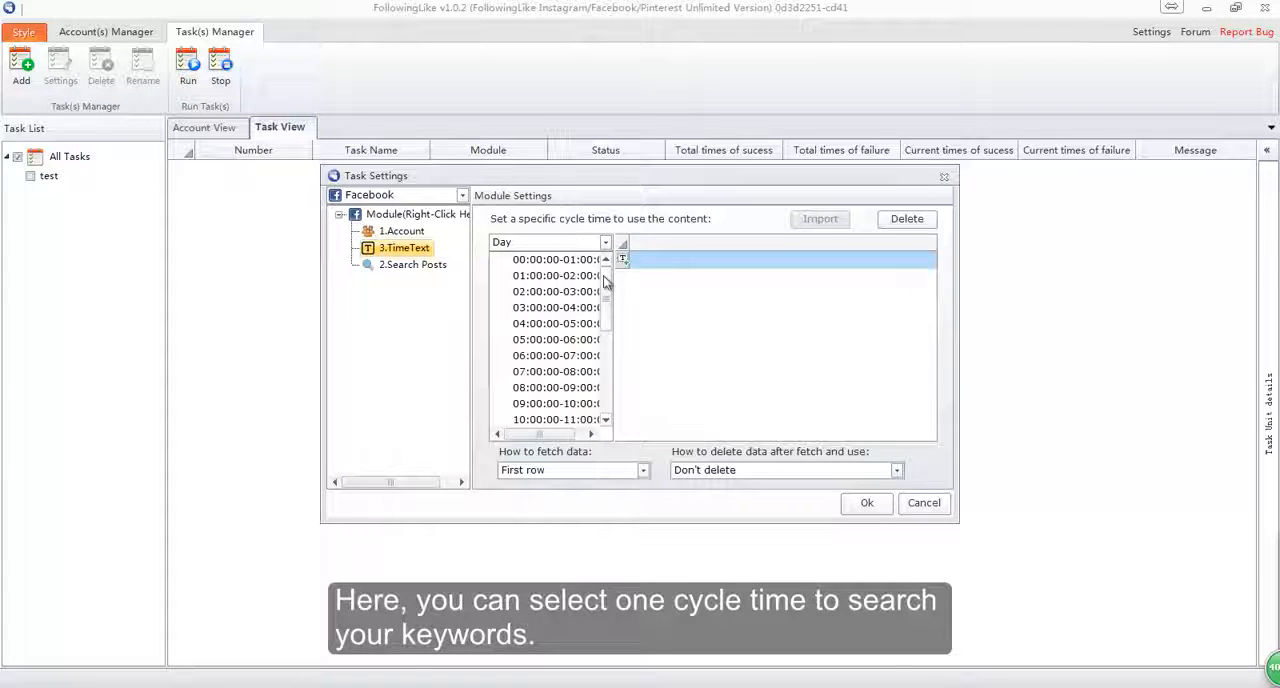
pyautogui.click(605, 242)
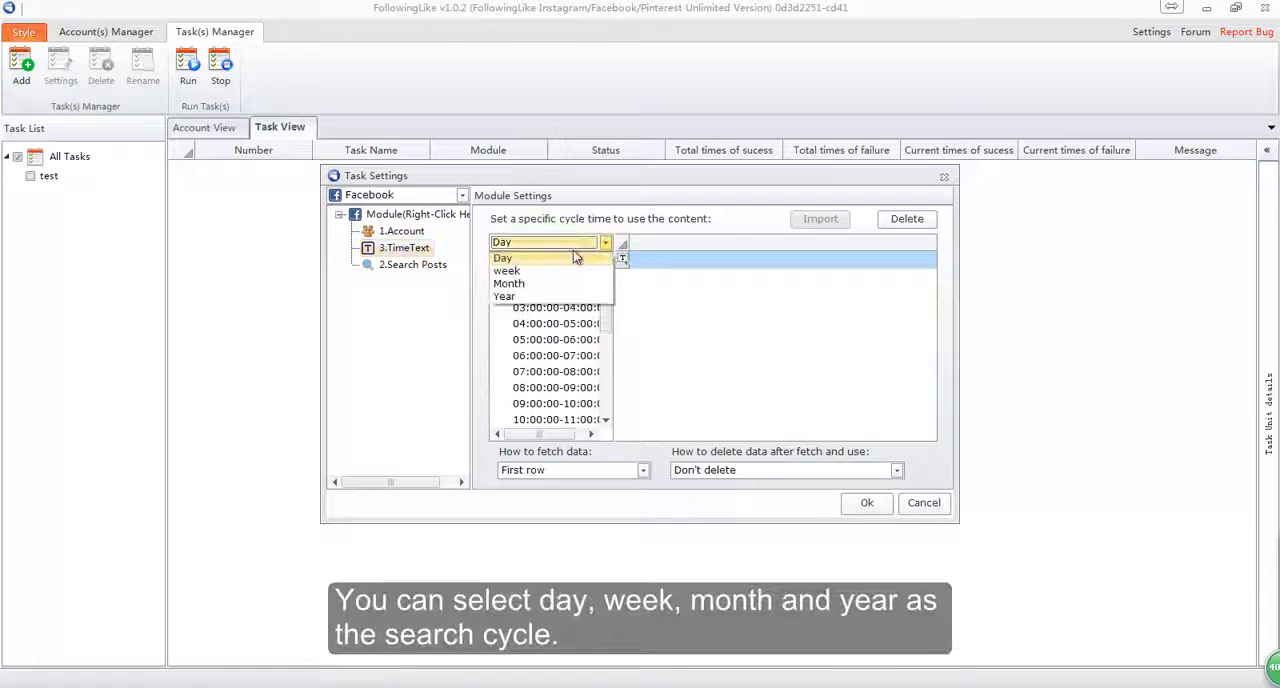
pyautogui.click(506, 270)
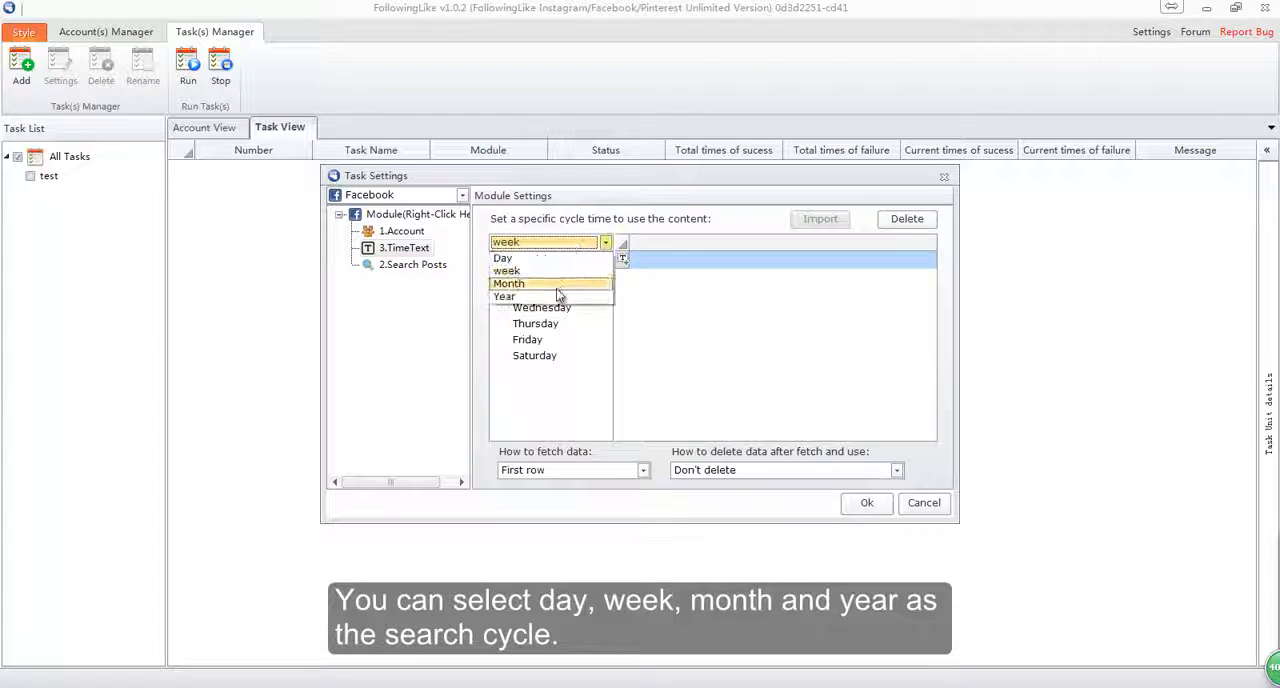
pyautogui.click(509, 283)
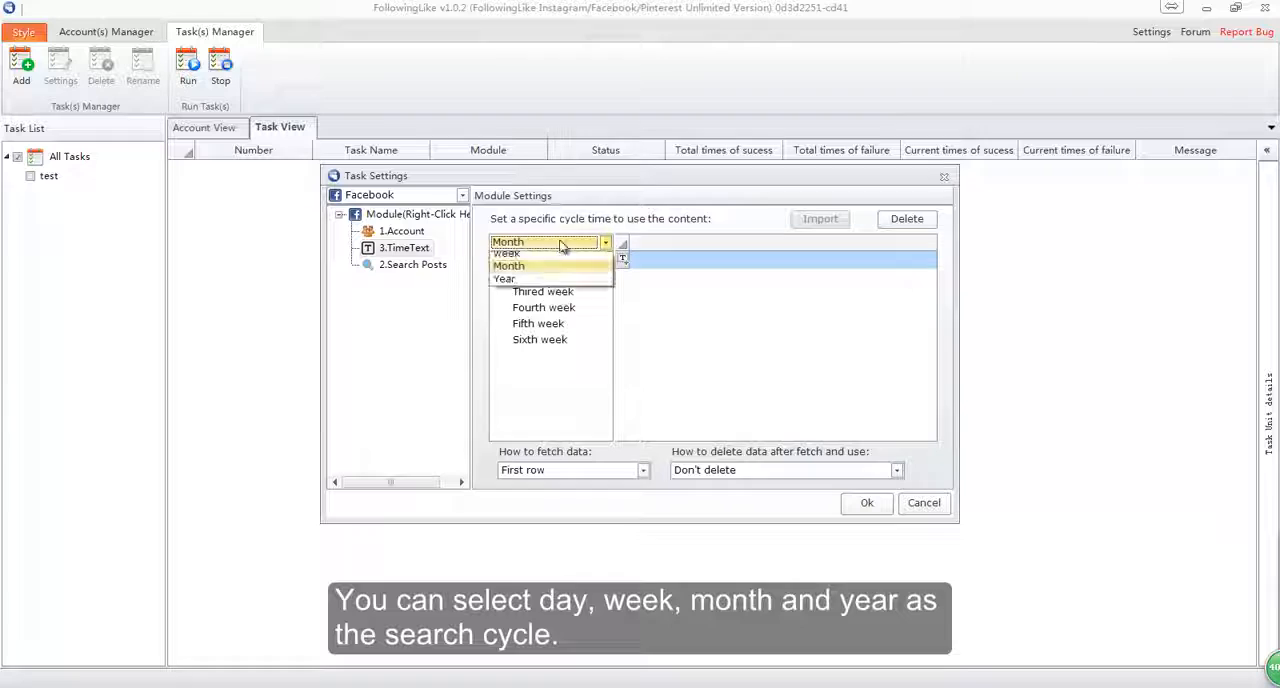
pyautogui.click(504, 279)
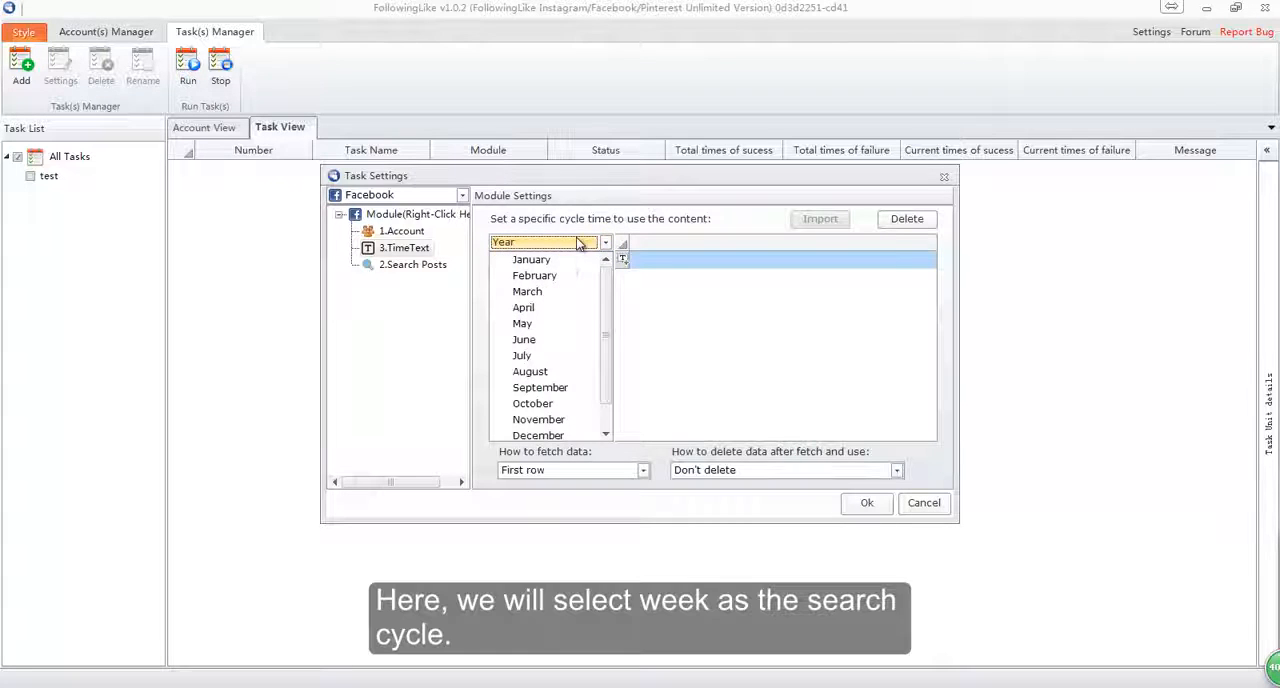
pyautogui.click(544, 242)
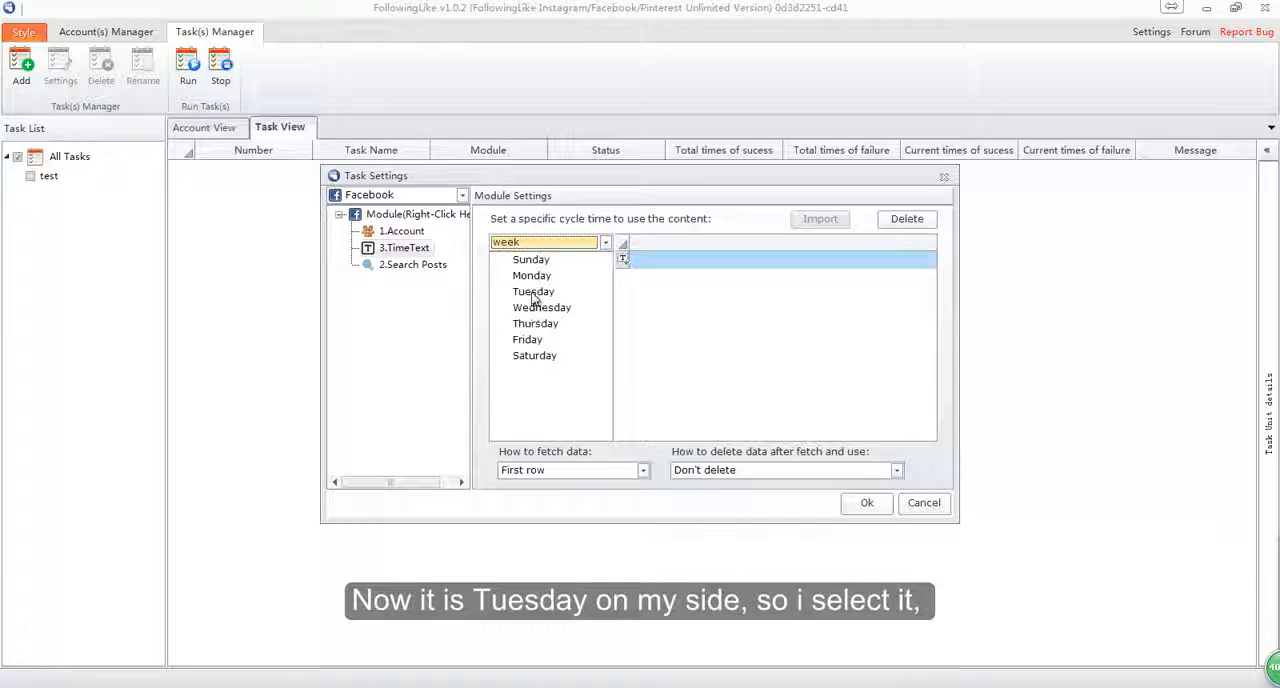
# - Enter TimeText keywords such as 'qwqwe' for Tuesday, fetched as a random row
pyautogui.click(533, 291)
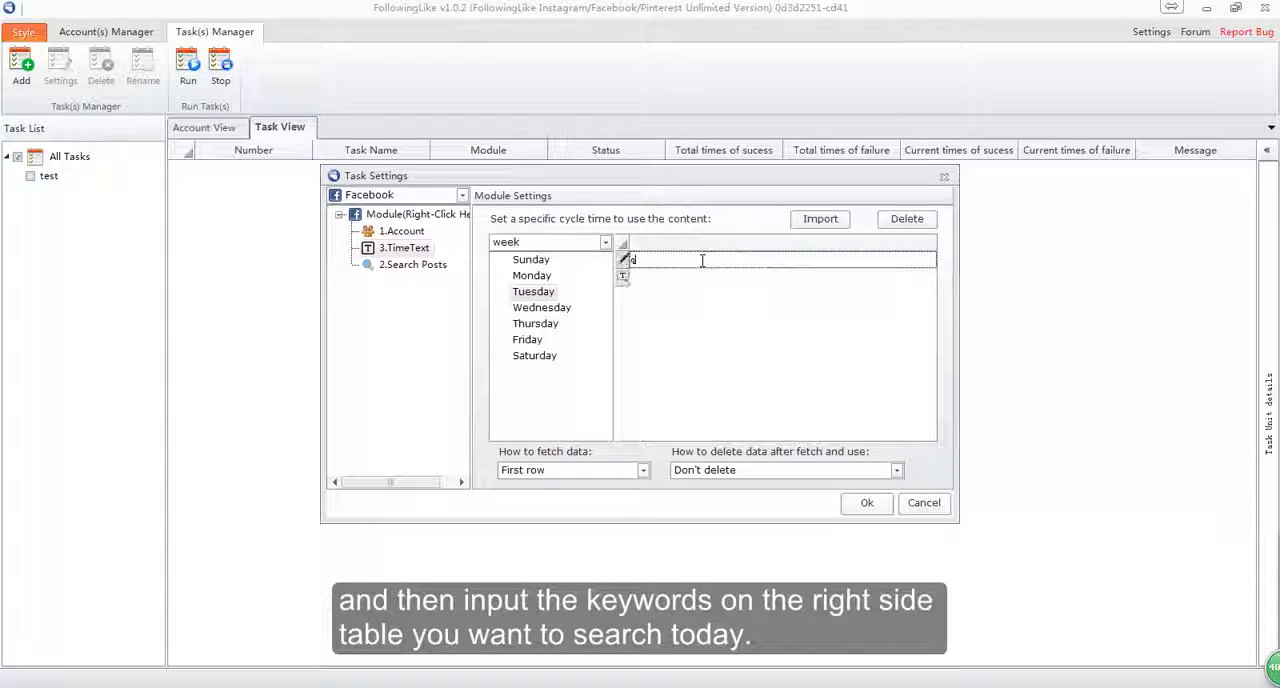
pyautogui.write('qwqwe')
pyautogui.write('sdfs')
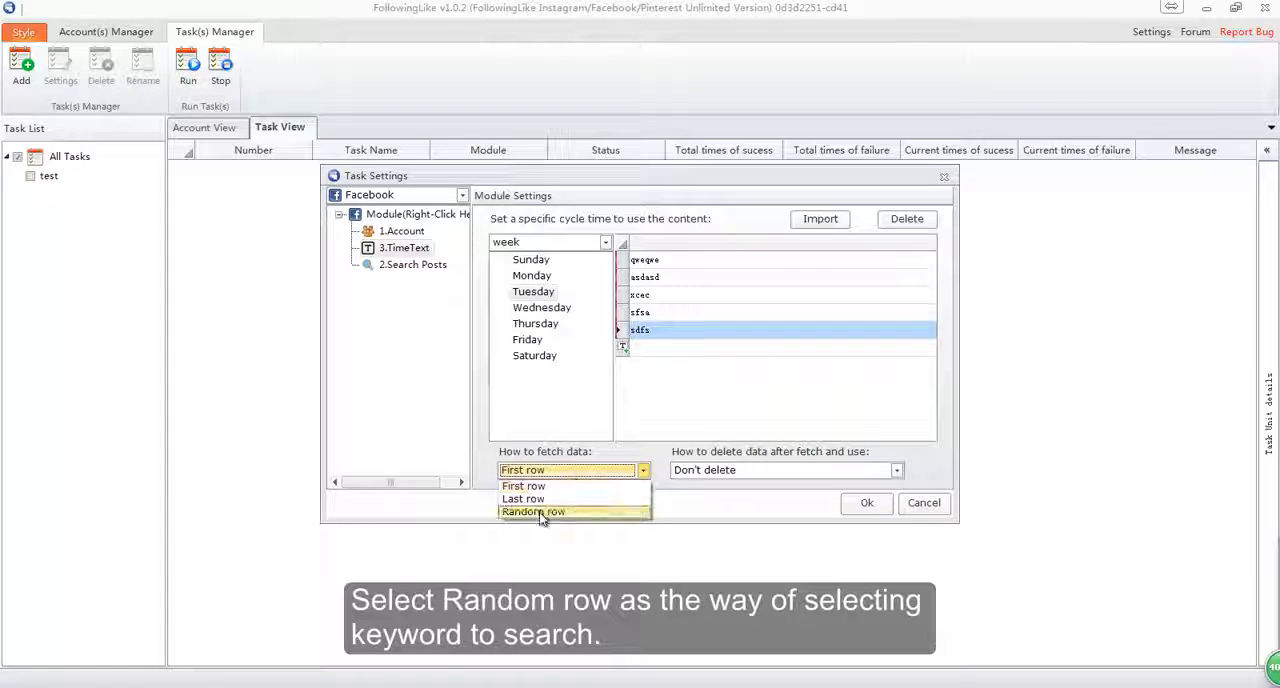
pyautogui.click(533, 511)
pyautogui.write('asdfs')
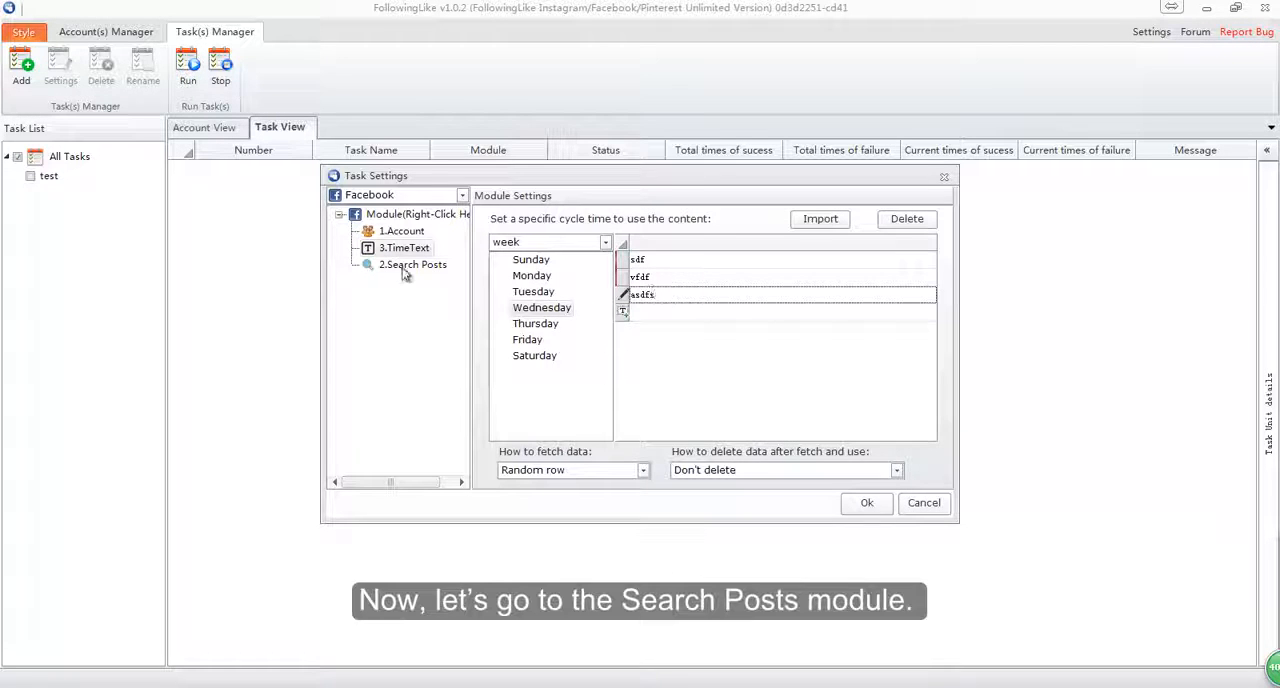
# - Set Search Posts' search and interference keywords to 3.TimeText and search amount to 3
pyautogui.click(413, 264)
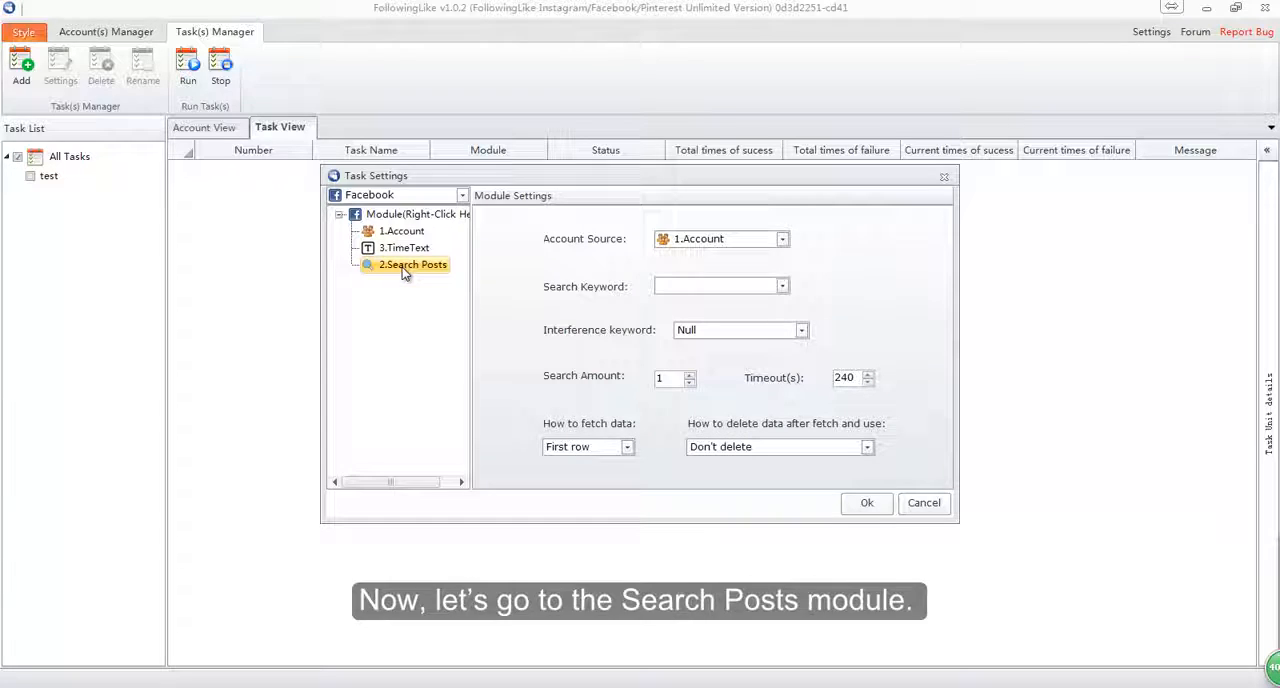
pyautogui.click(782, 286)
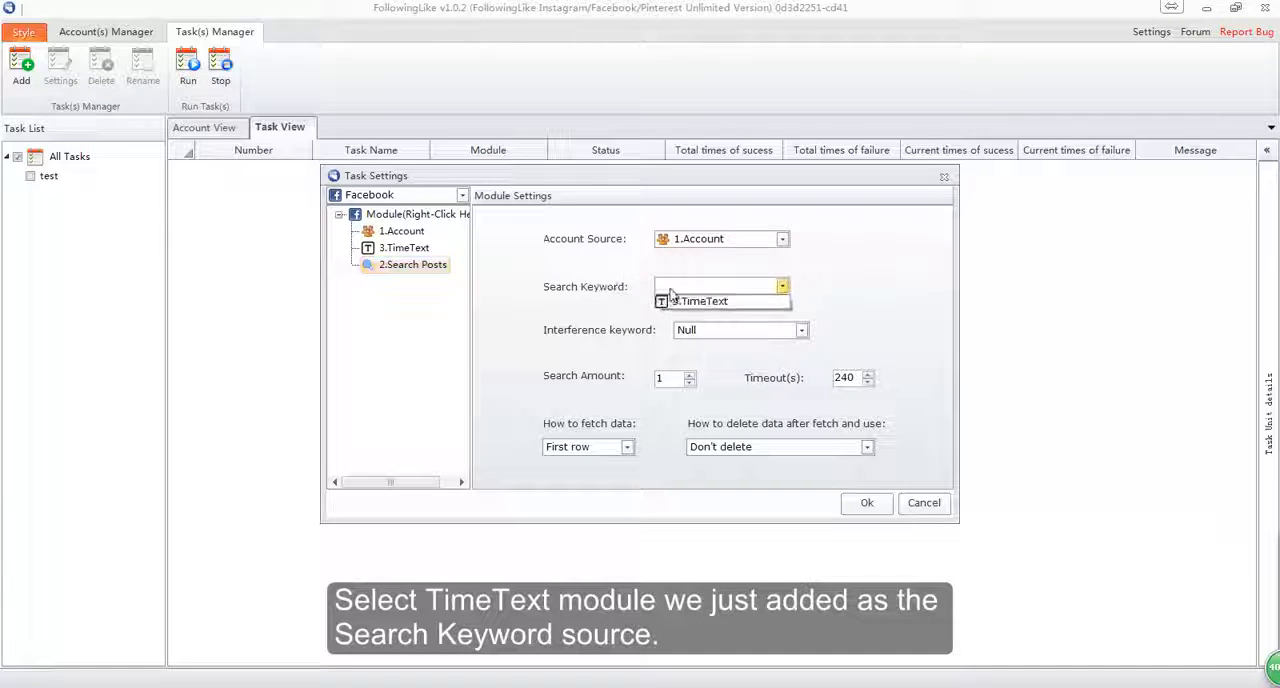
pyautogui.click(702, 301)
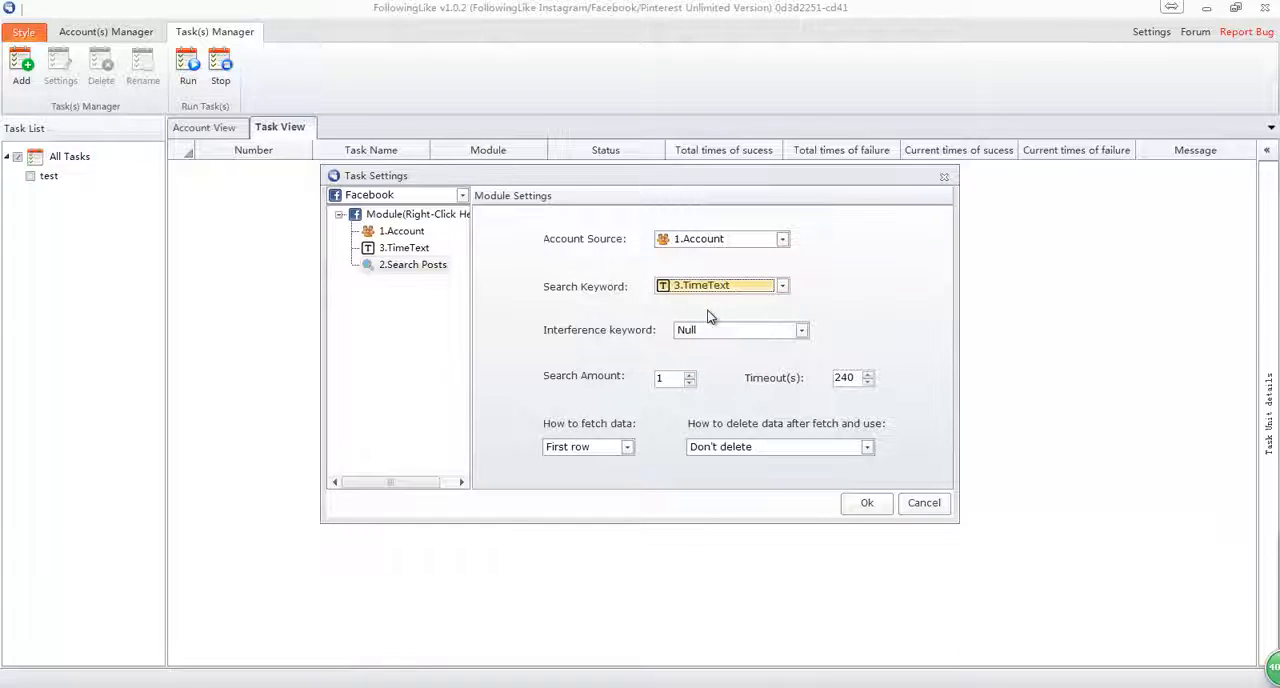
pyautogui.click(801, 330)
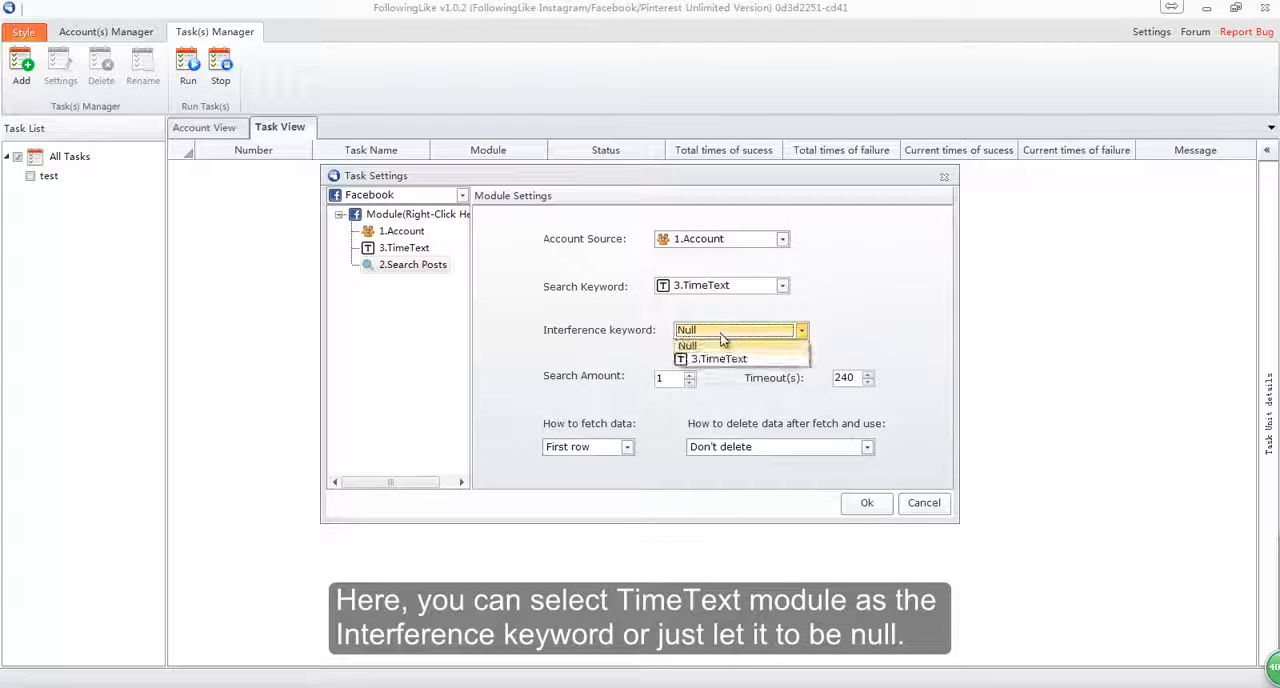
pyautogui.click(718, 358)
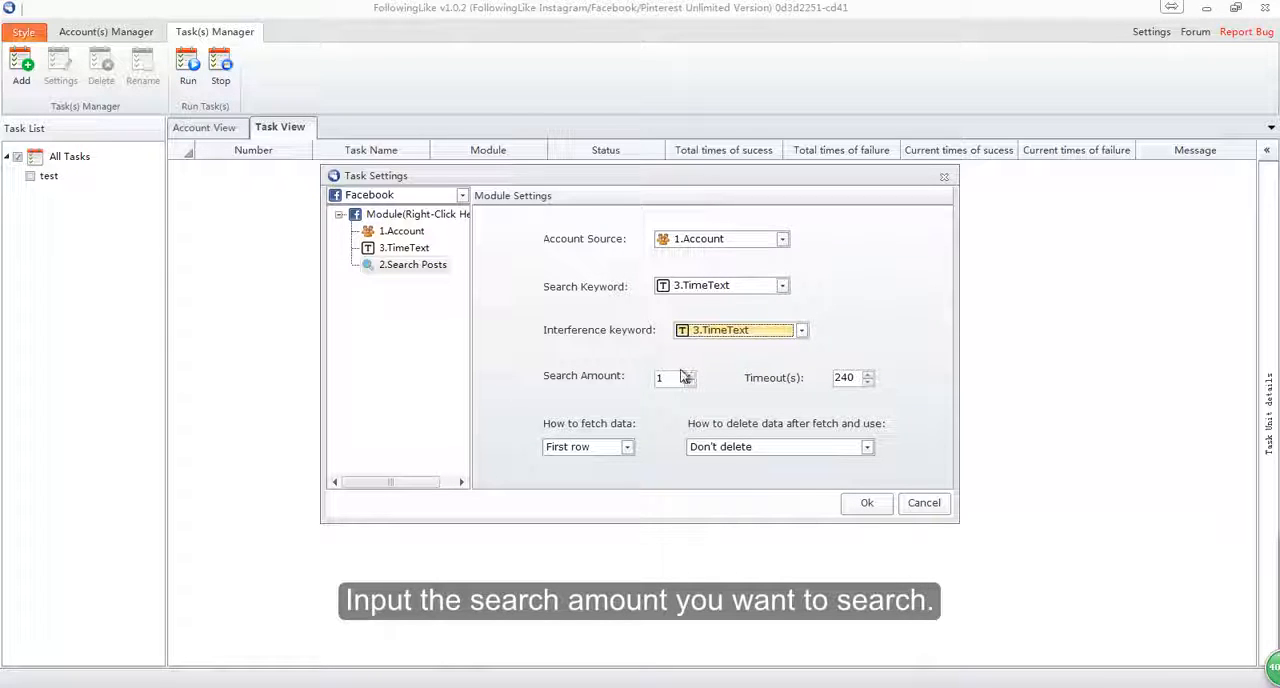
pyautogui.click(668, 377)
pyautogui.write('3')
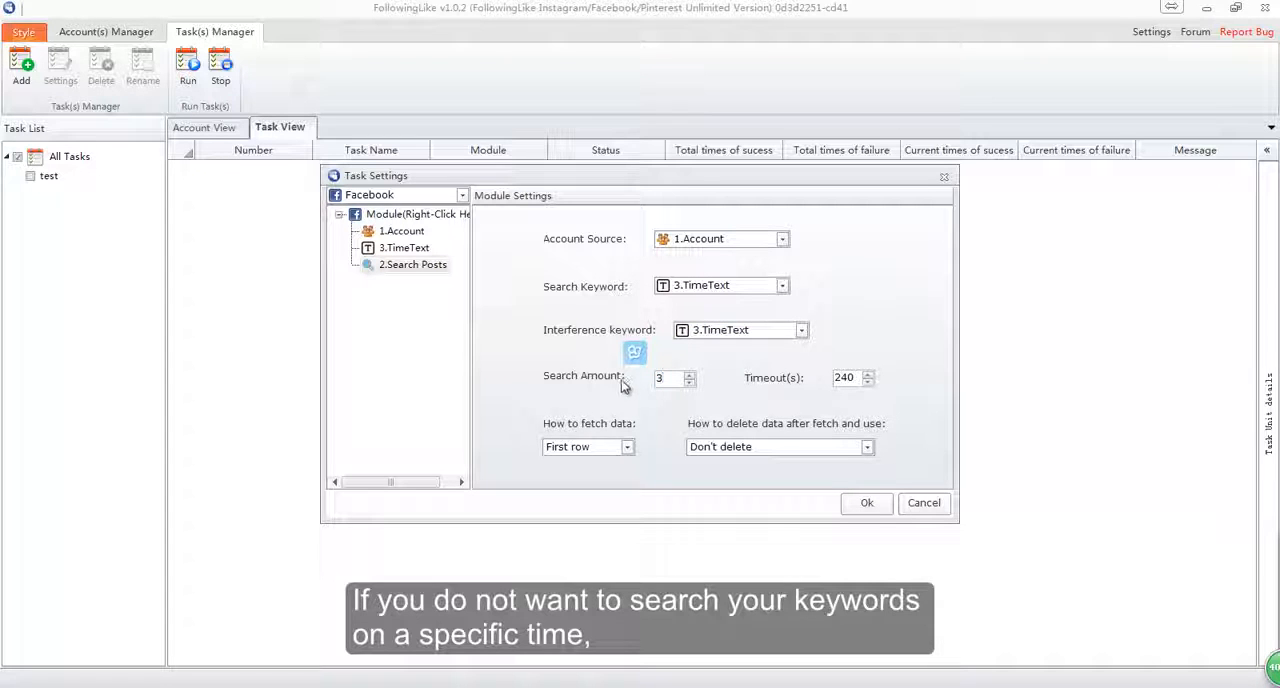
pyautogui.moveTo(660, 352)
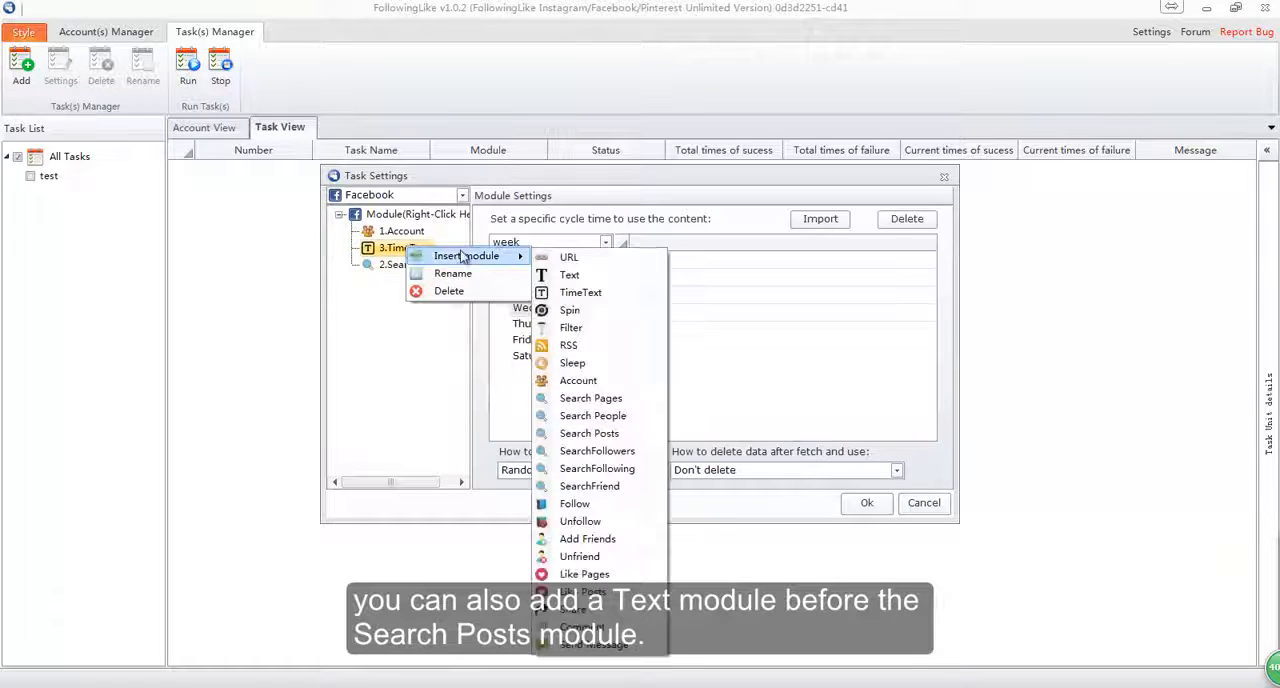
# - Insert a Text module with random-row fetching, then reopen Search Posts settings
pyautogui.click(569, 275)
pyautogui.write('zc')
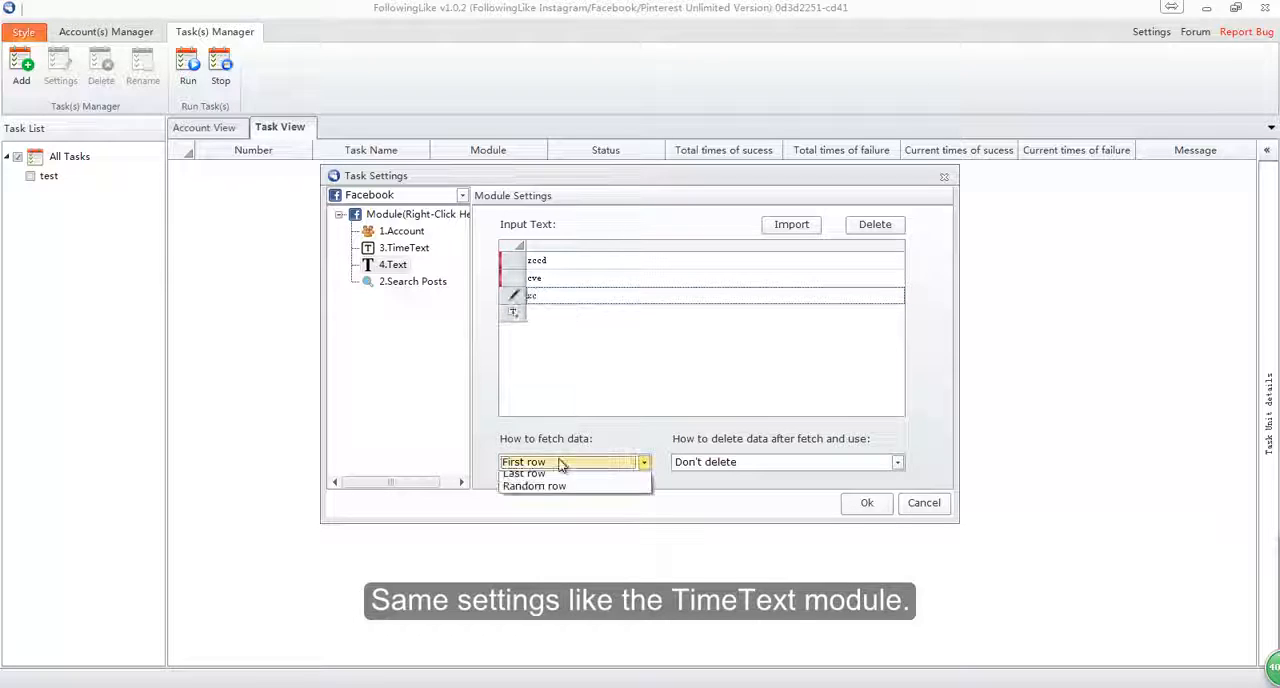
pyautogui.click(534, 485)
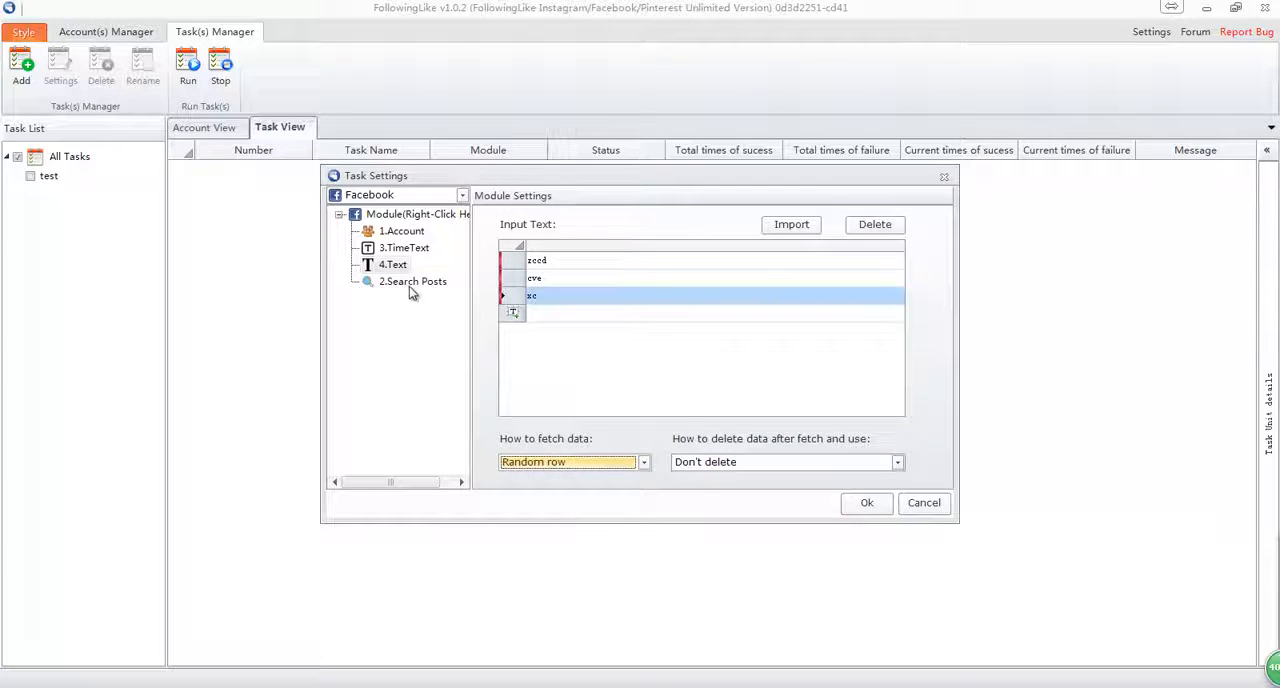
pyautogui.click(412, 281)
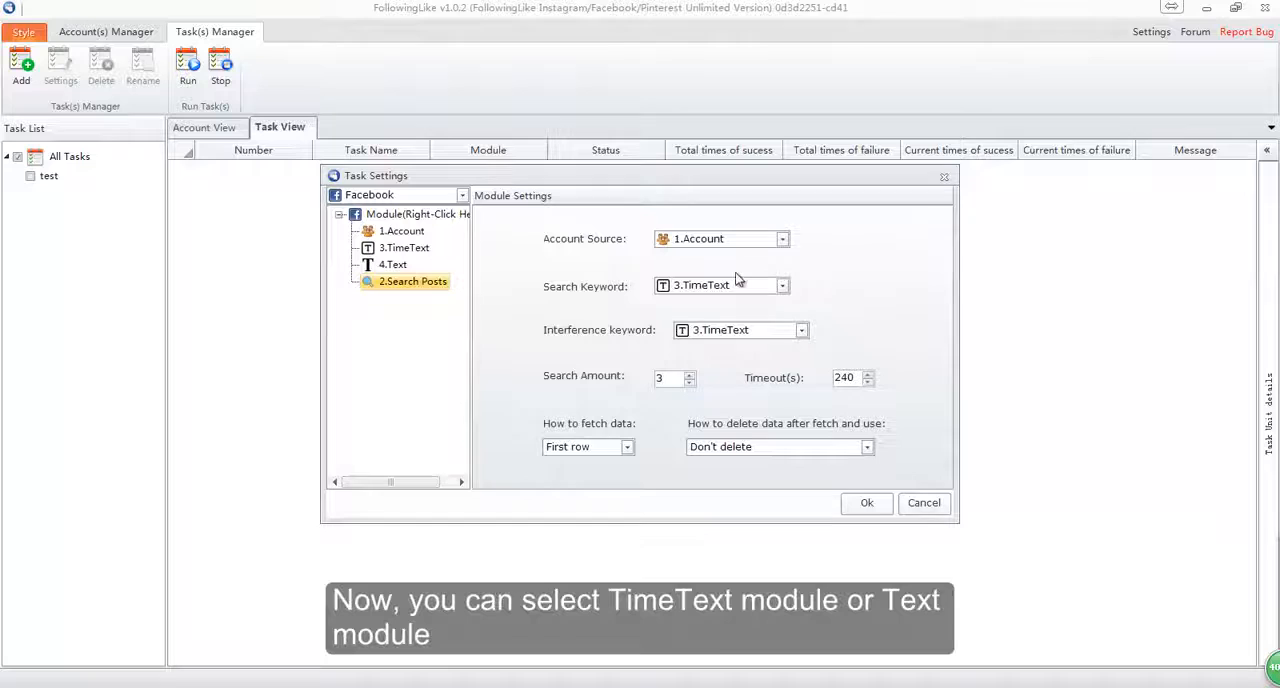
# - Set Search Posts' search keyword to 3.TimeText and interference keyword to 4.Text
pyautogui.click(782, 285)
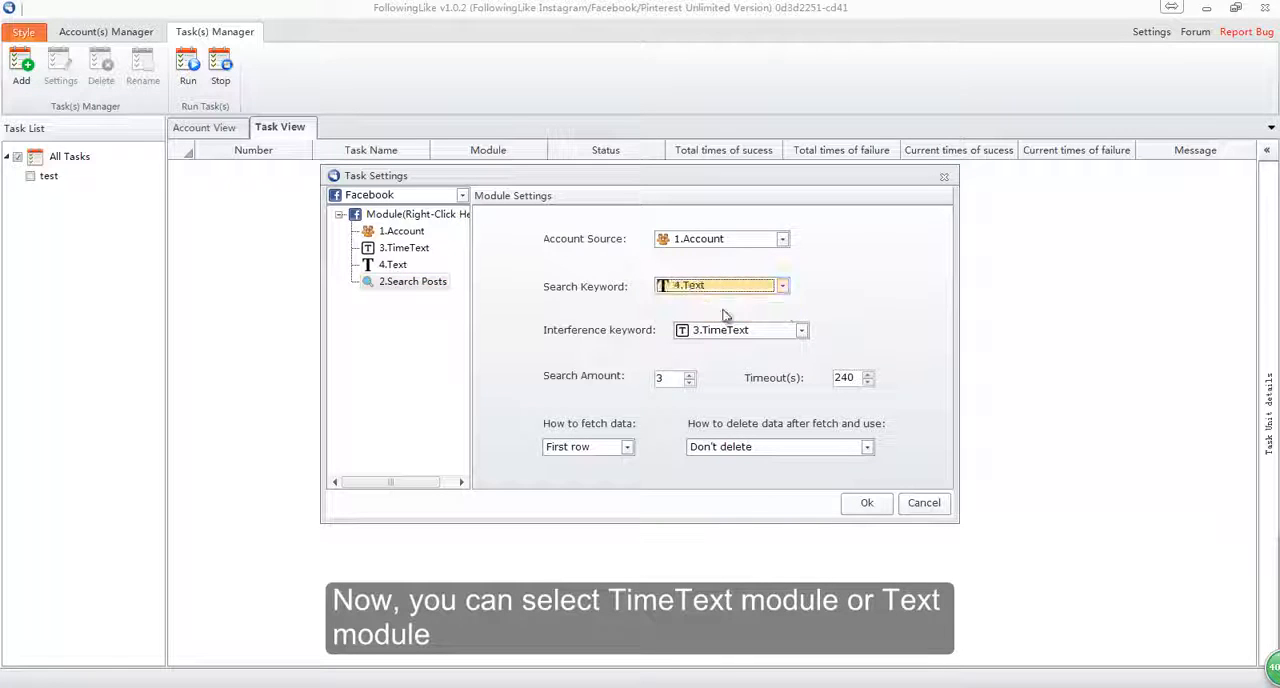
pyautogui.click(801, 330)
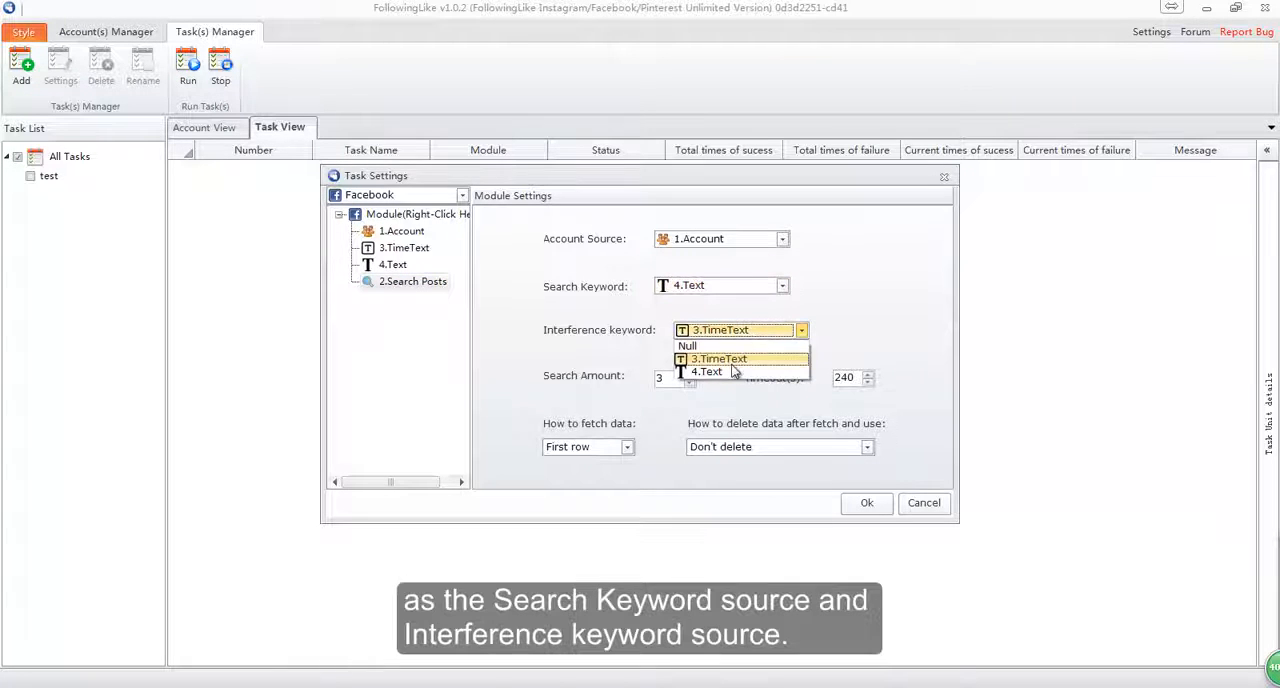
pyautogui.click(706, 371)
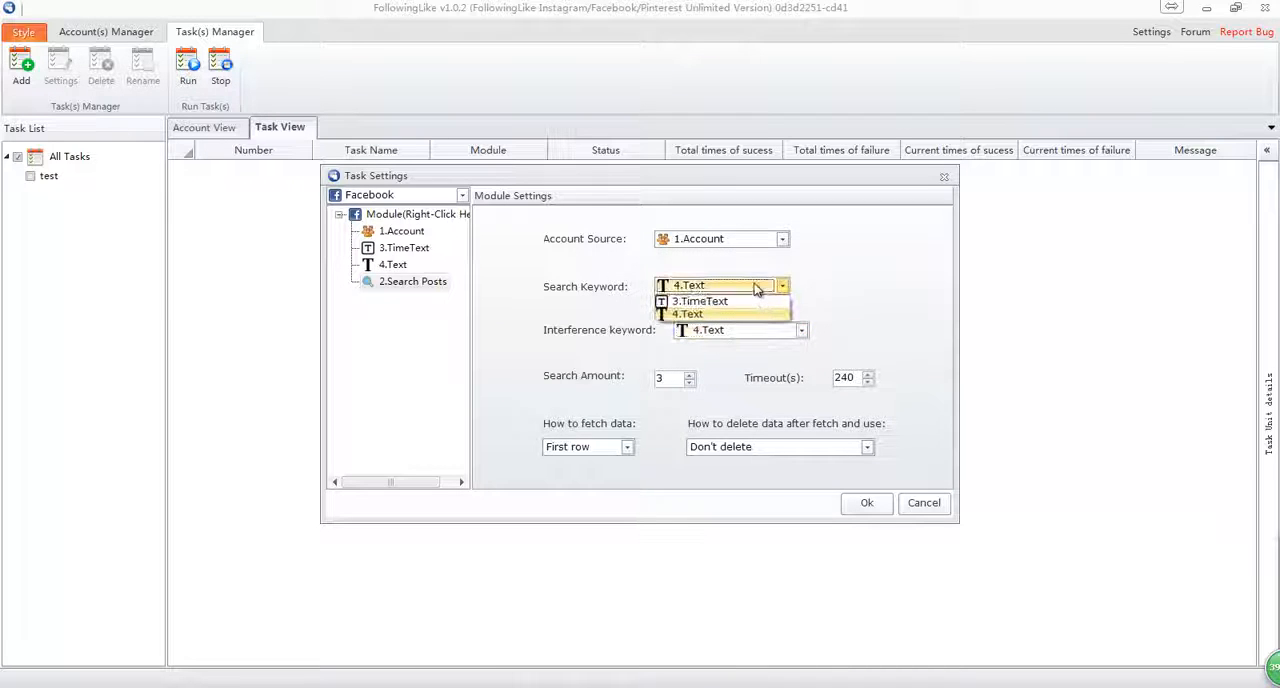
pyautogui.click(700, 301)
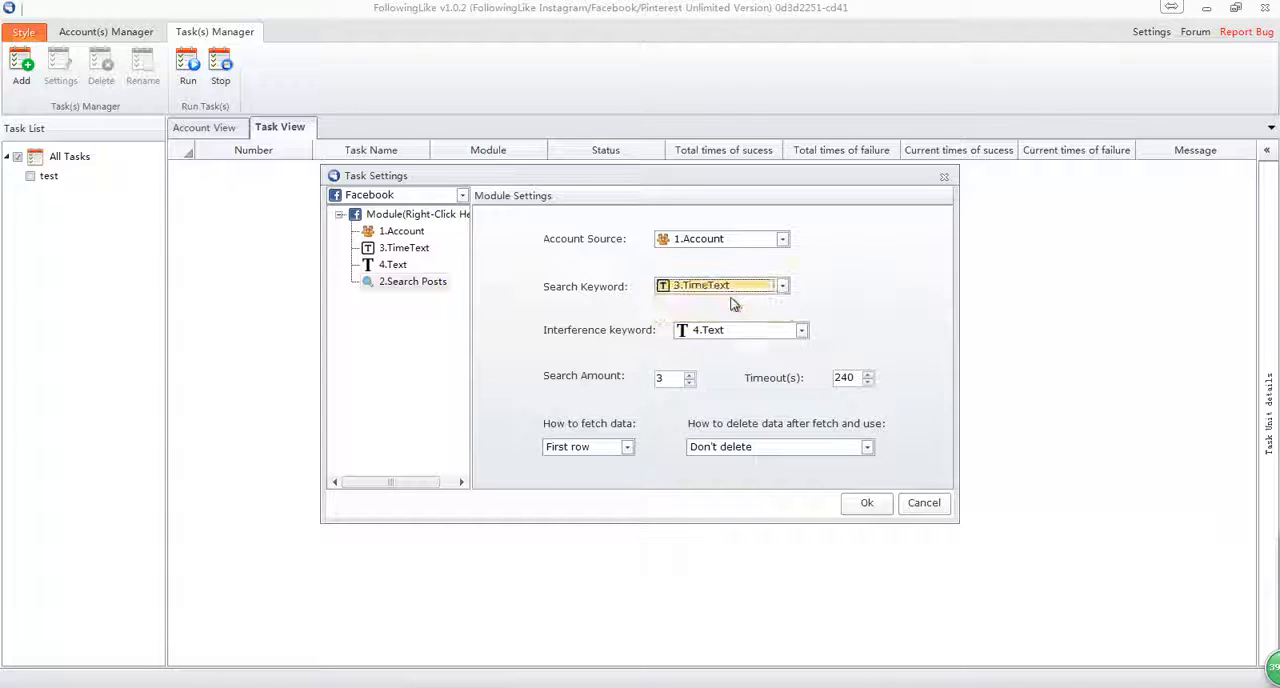
pyautogui.rightClick(412, 281)
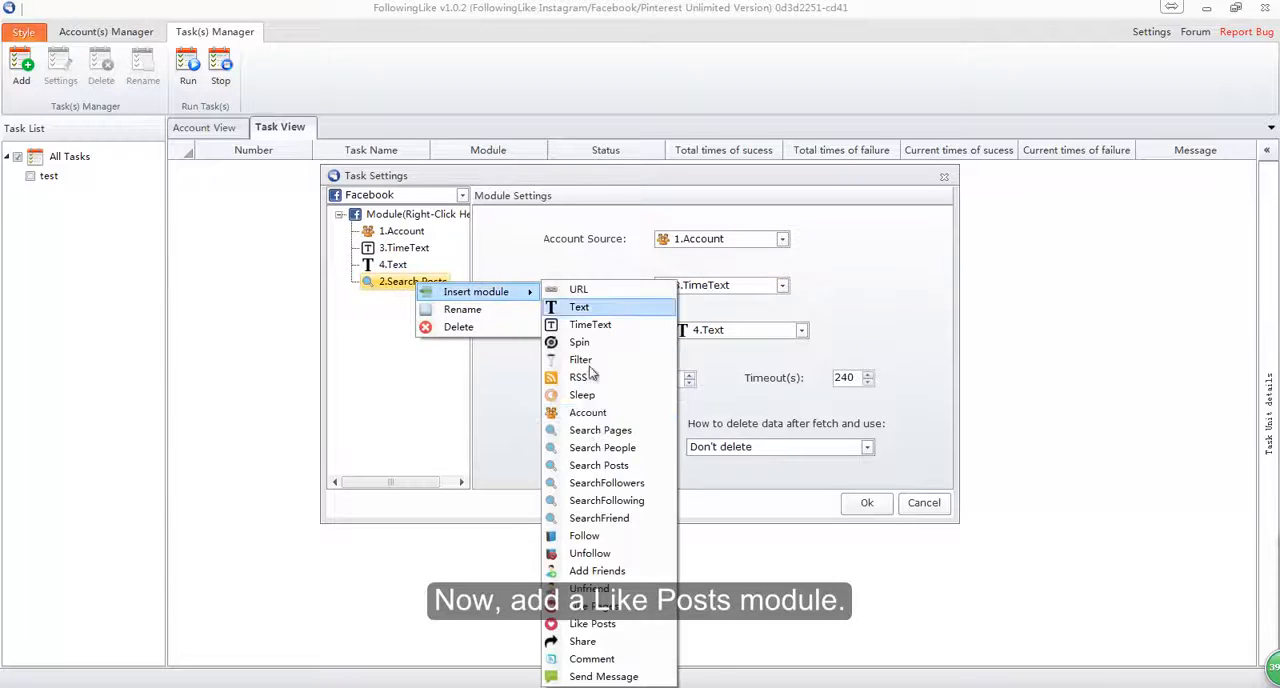
# - Insert Like Posts with post source 2.Search Posts, account 1.Account, and Run all source
pyautogui.click(592, 623)
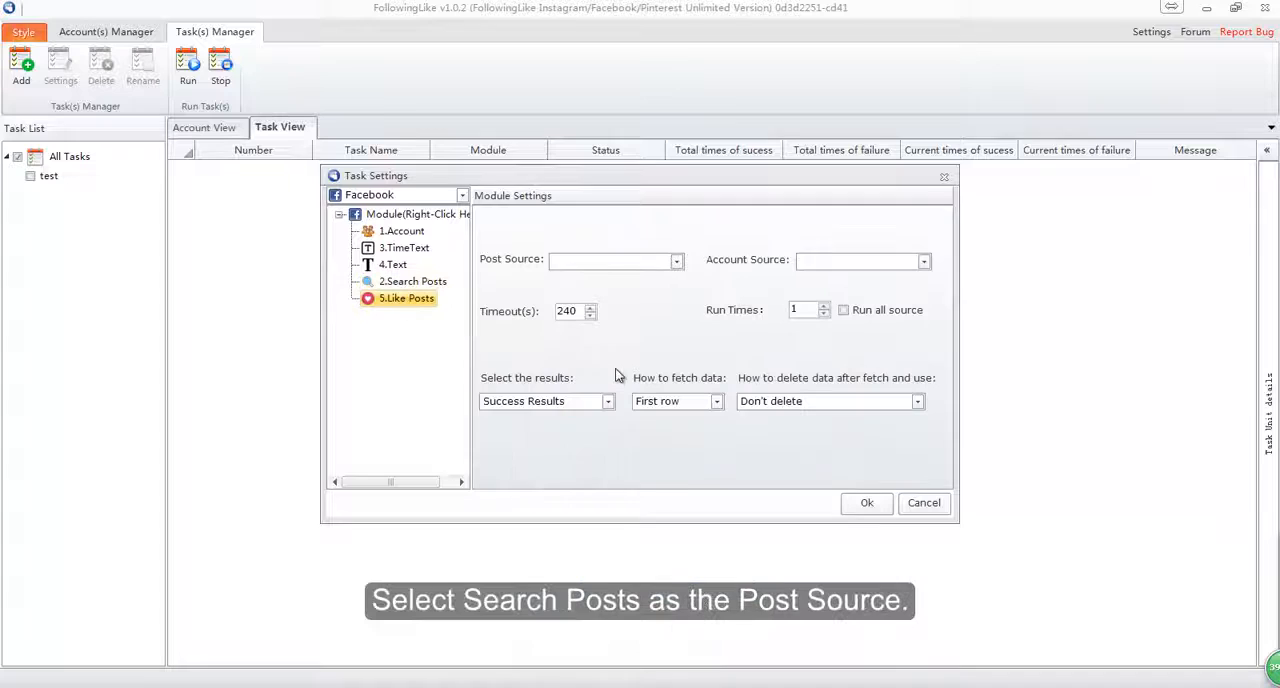
pyautogui.click(923, 261)
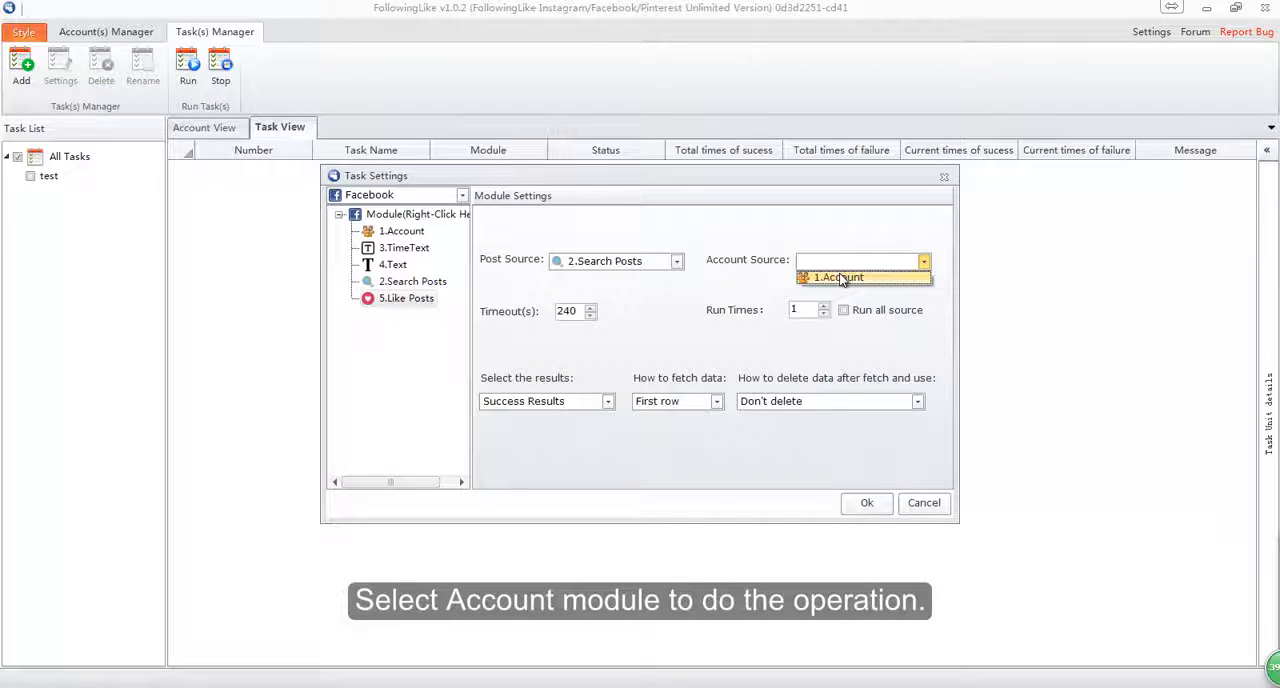
pyautogui.click(838, 277)
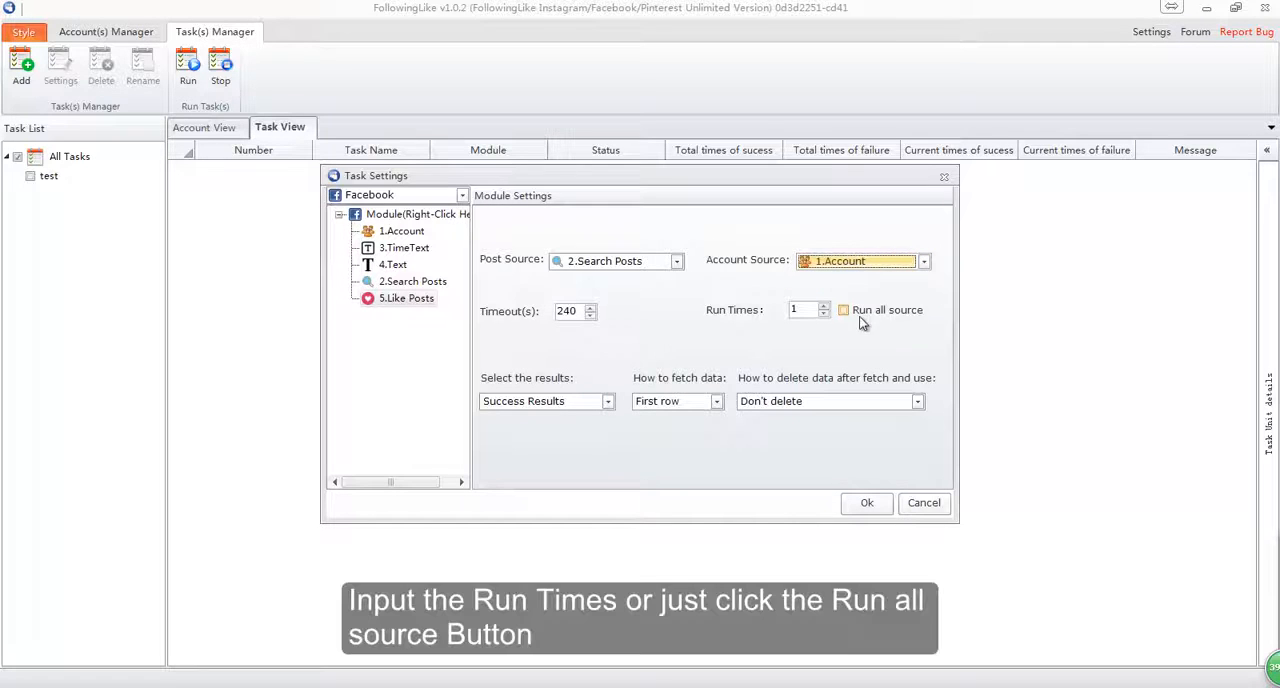
pyautogui.click(843, 310)
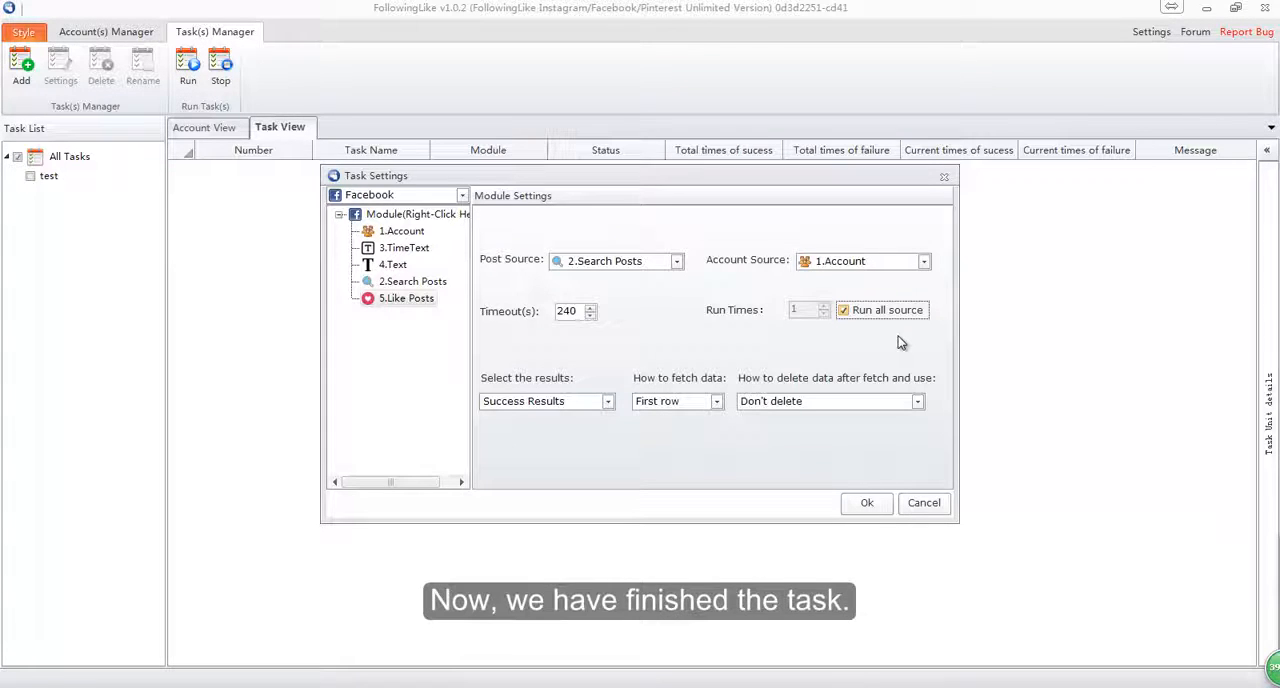
pyautogui.moveTo(705, 368)
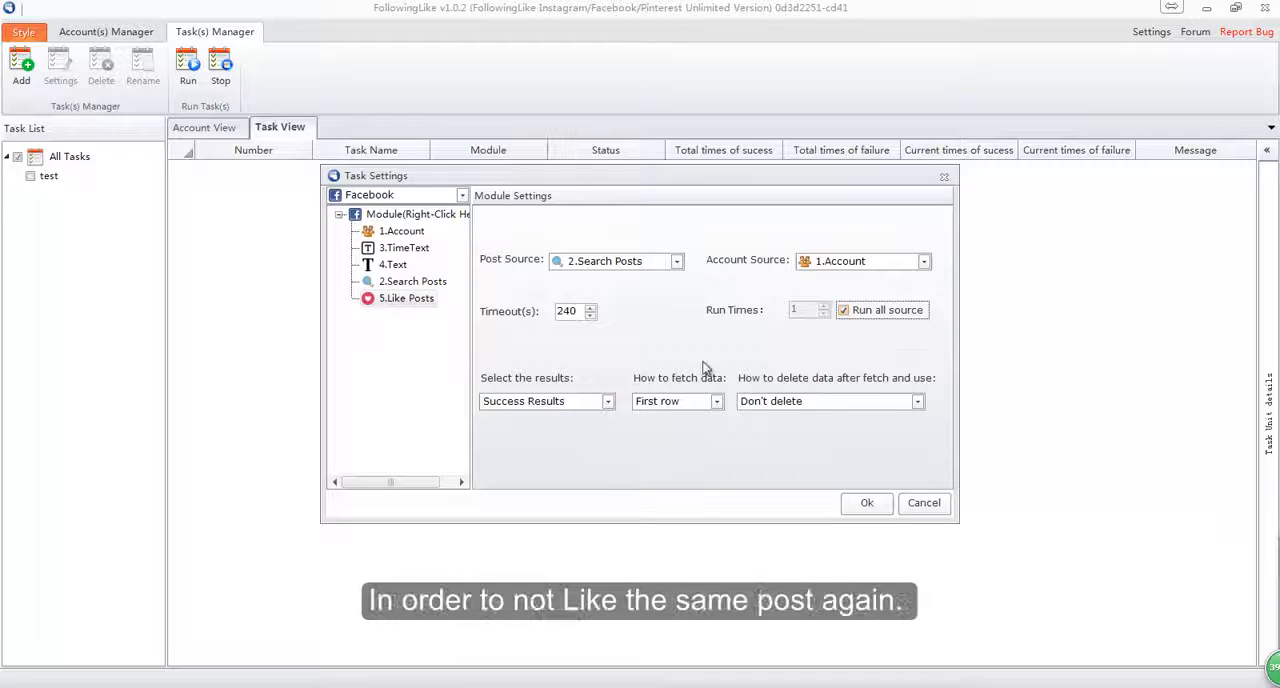
pyautogui.click(413, 281)
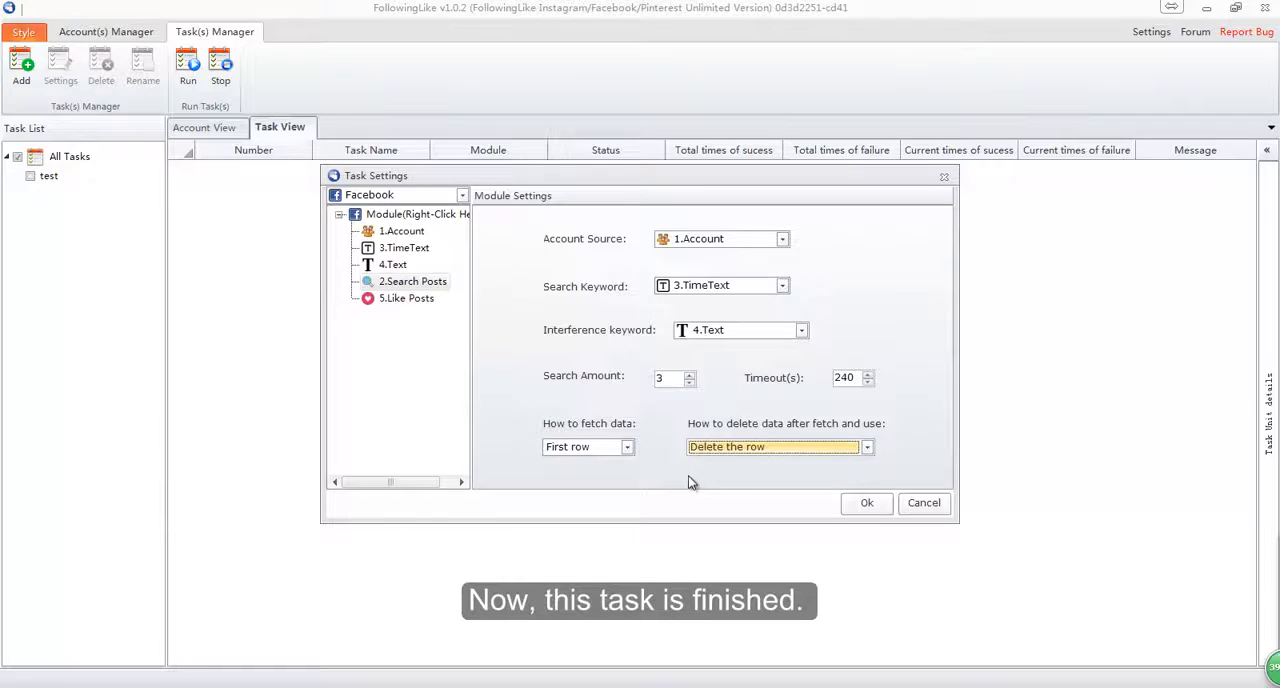
# - Save the test task with Ok and list its five modules in the task view
pyautogui.click(866, 503)
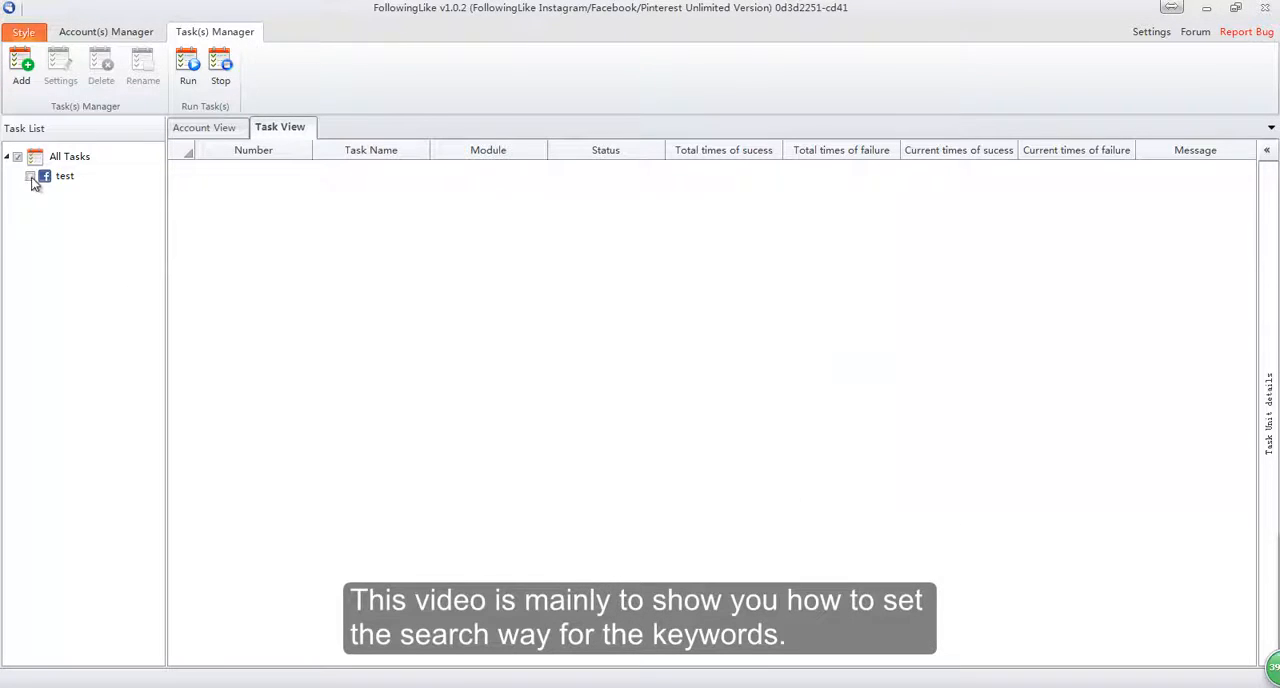
pyautogui.click(64, 175)
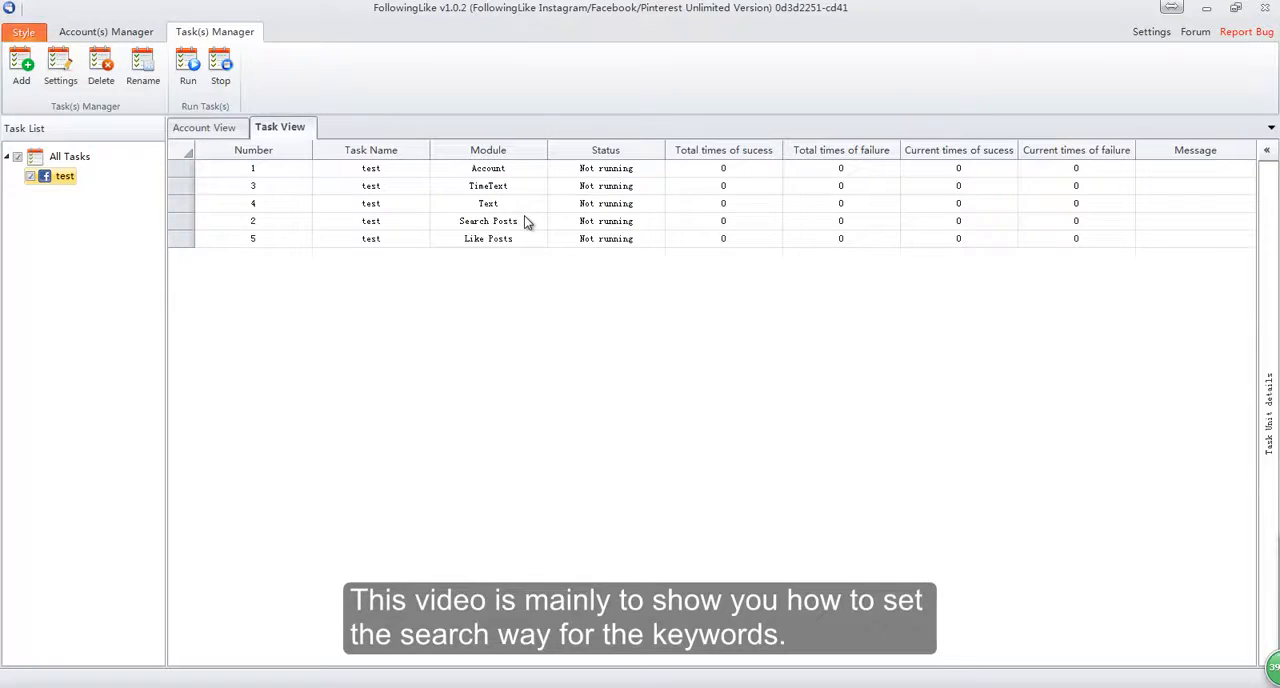